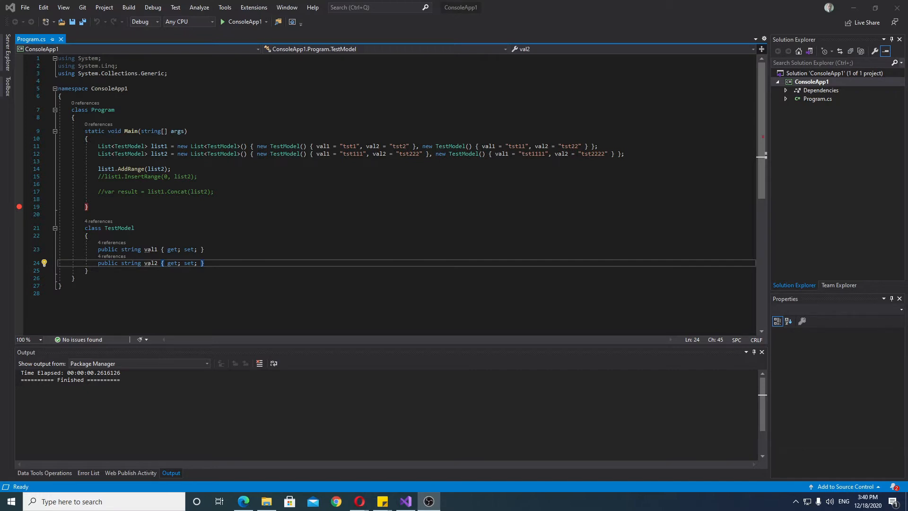
mouse_move(145, 191)
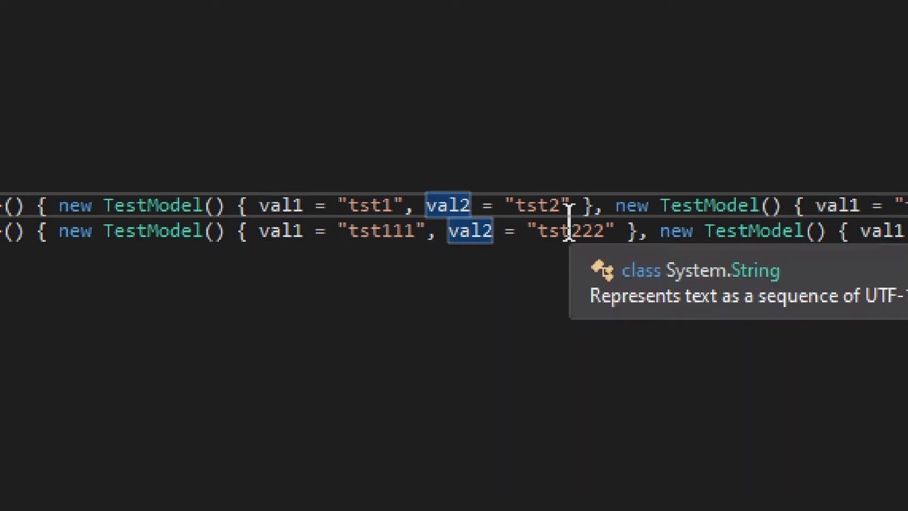
mouse_move(563, 190)
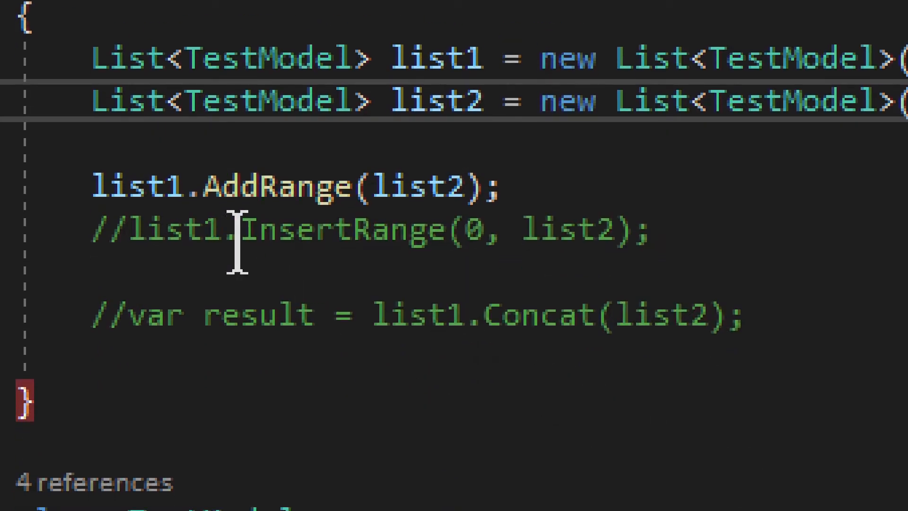
mouse_move(303, 185)
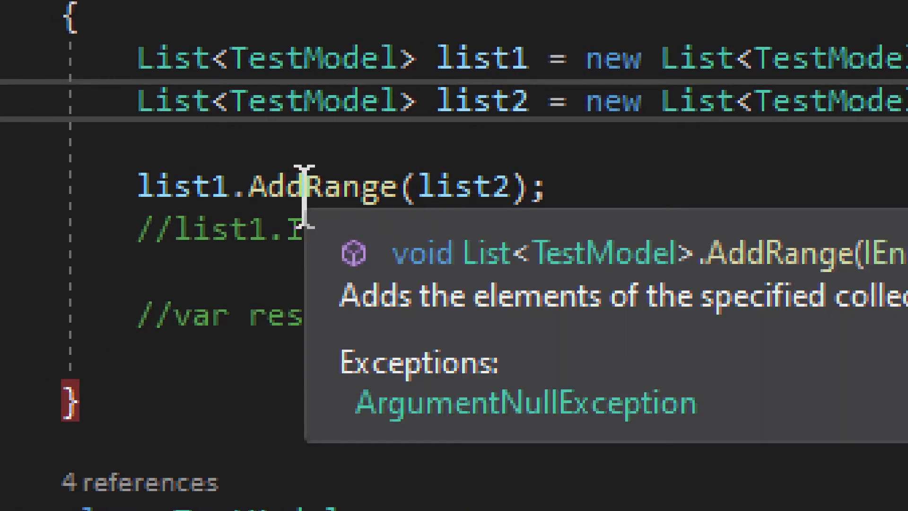
mouse_move(388, 291)
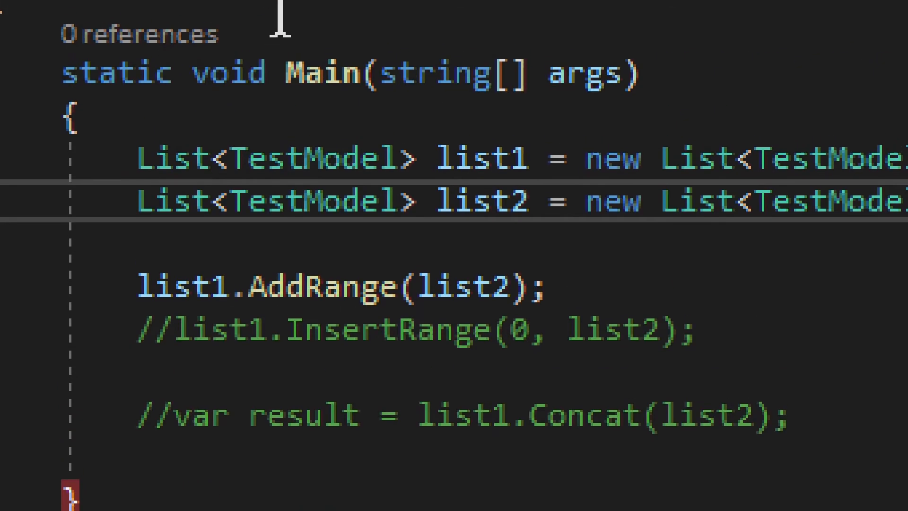
Step: Highlight list1 usages and activate list1.InsertRange(0, list2) in place of AddRange
double_click(467, 299)
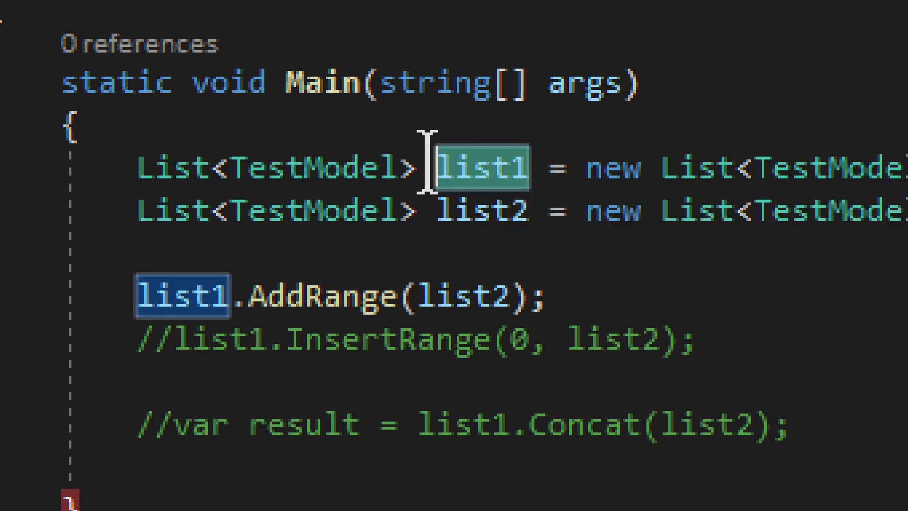
mouse_move(516, 210)
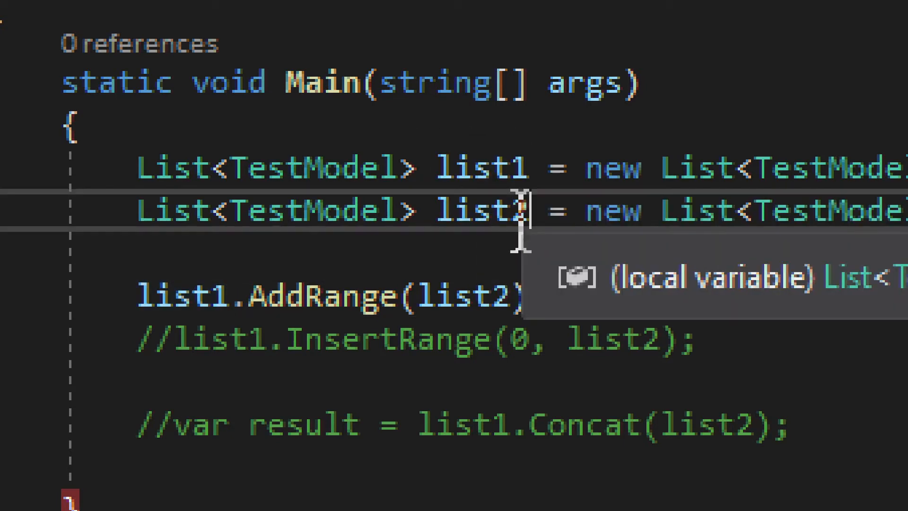
double_click(480, 169)
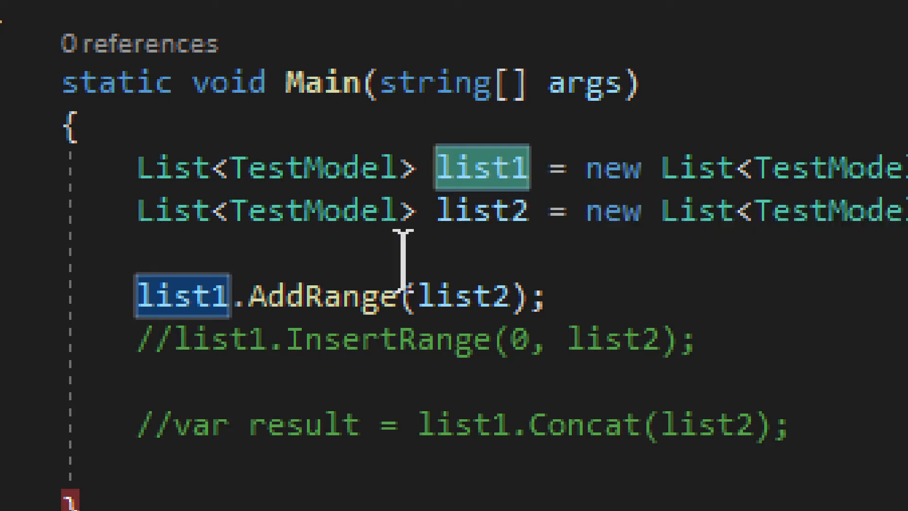
mouse_move(338, 304)
type("// ")
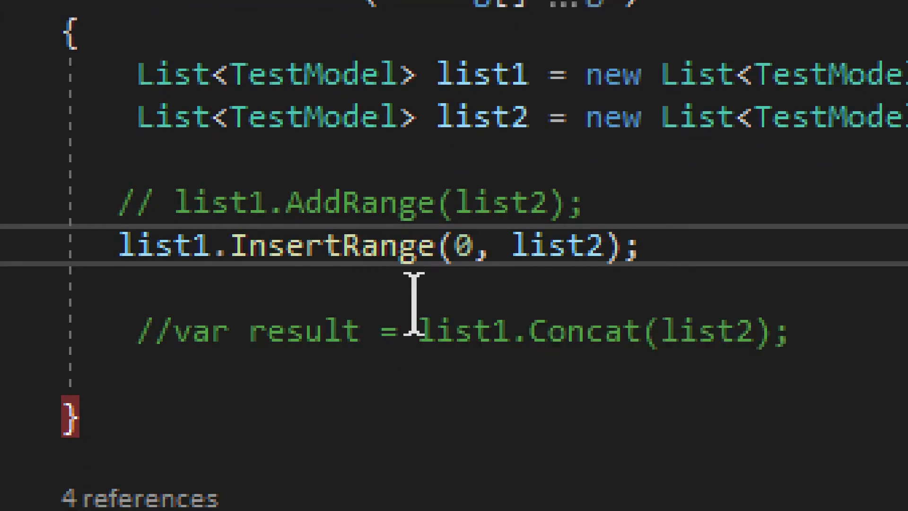
double_click(163, 250)
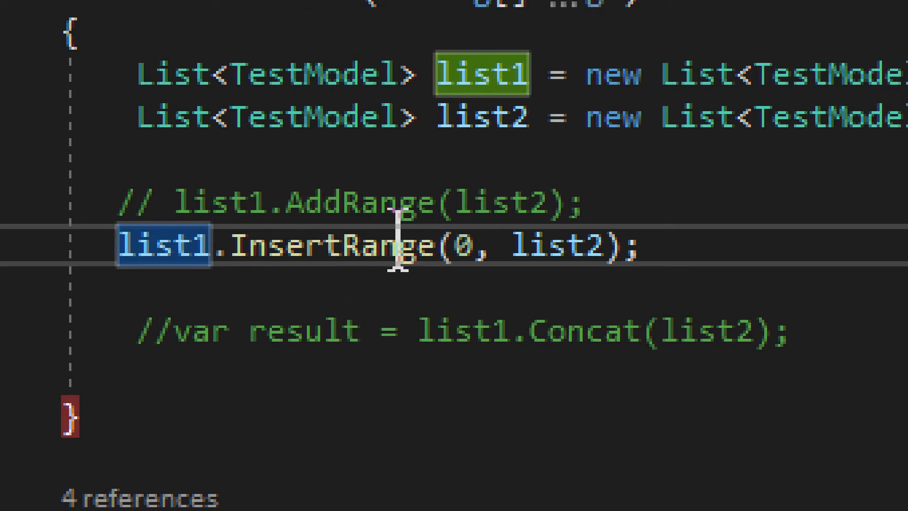
mouse_move(361, 198)
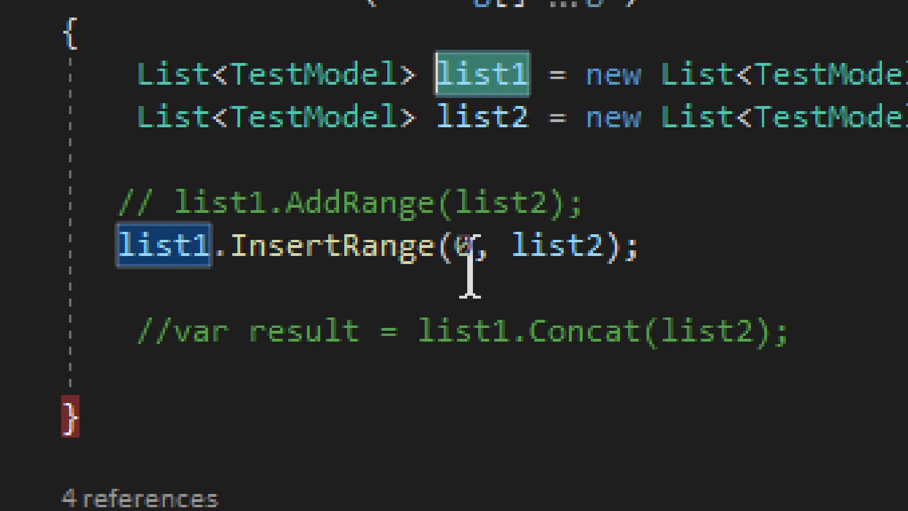
mouse_move(420, 245)
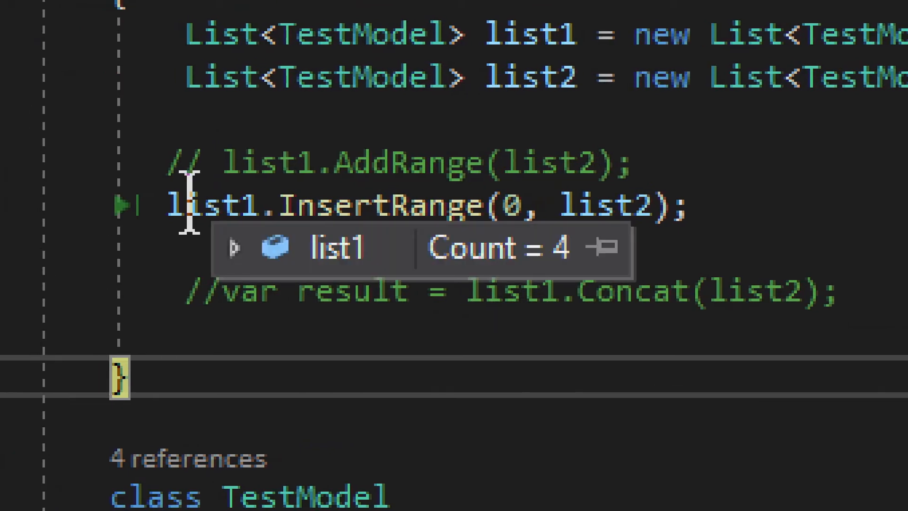
left_click(238, 247)
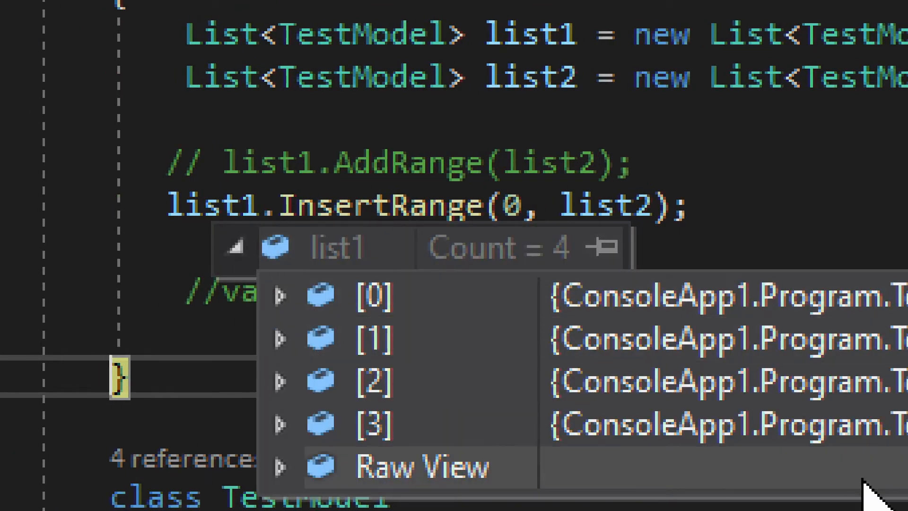
left_click(280, 295)
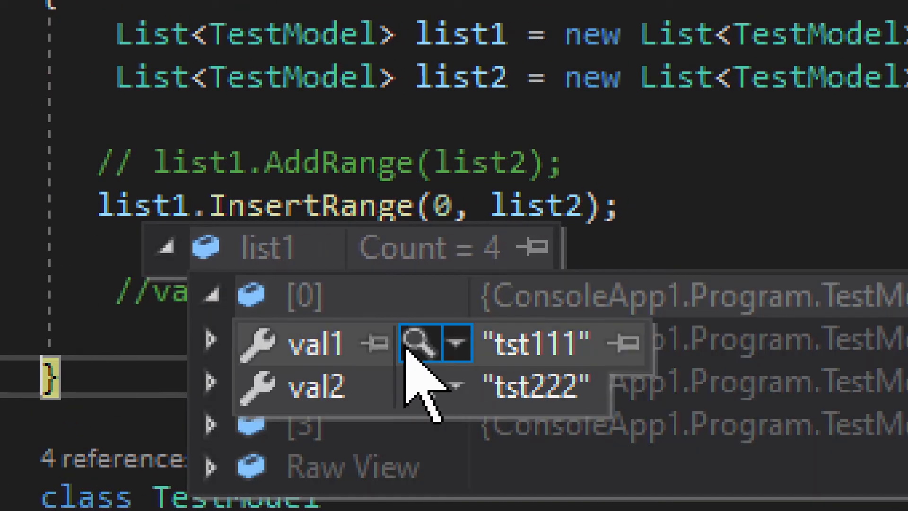
mouse_move(565, 387)
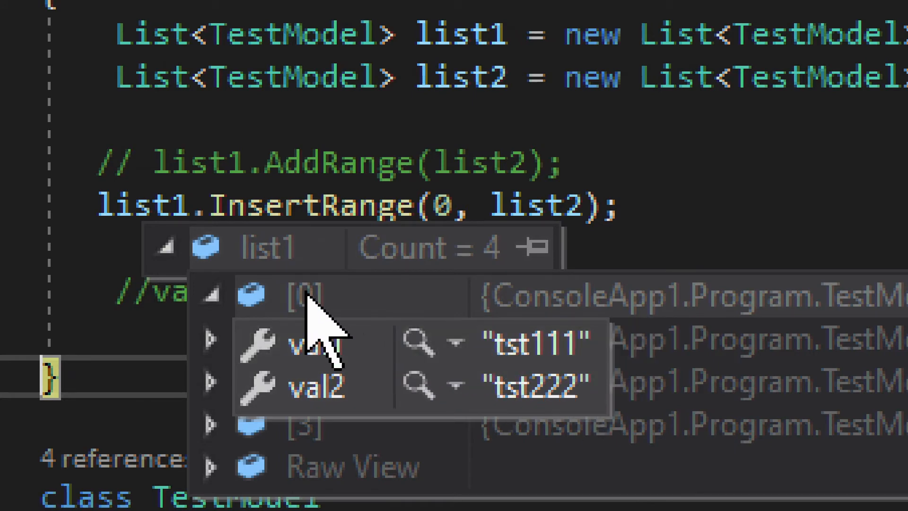
left_click(167, 249)
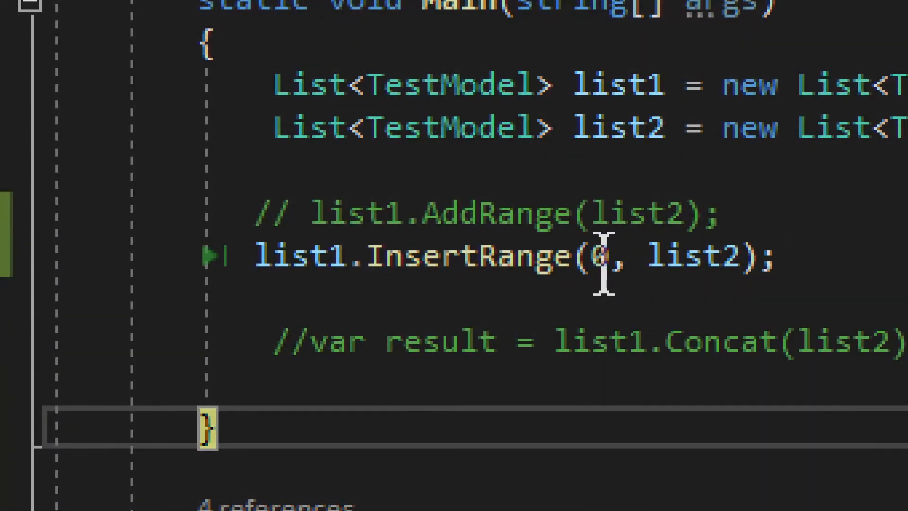
mouse_move(609, 269)
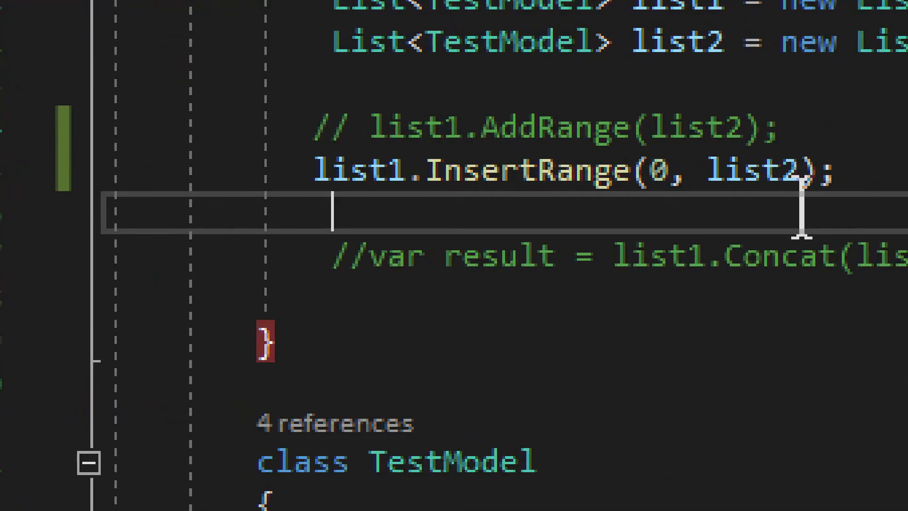
double_click(517, 170)
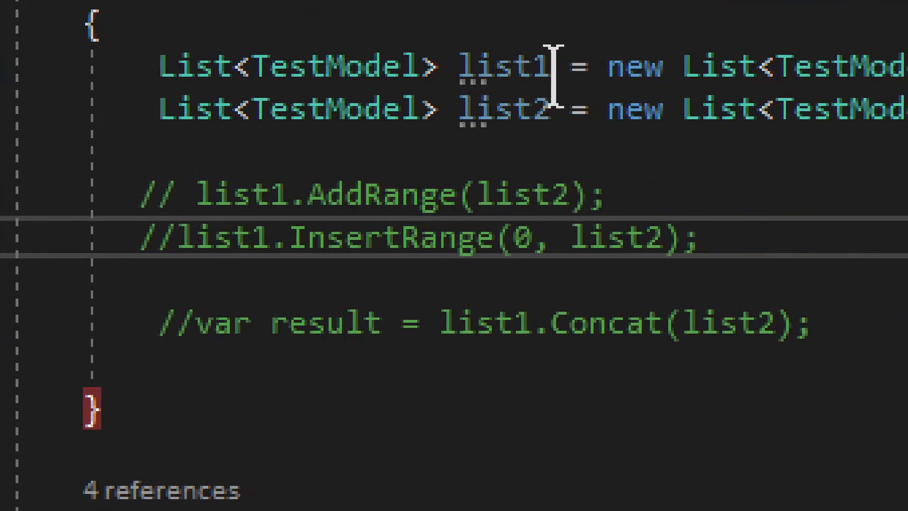
mouse_move(431, 132)
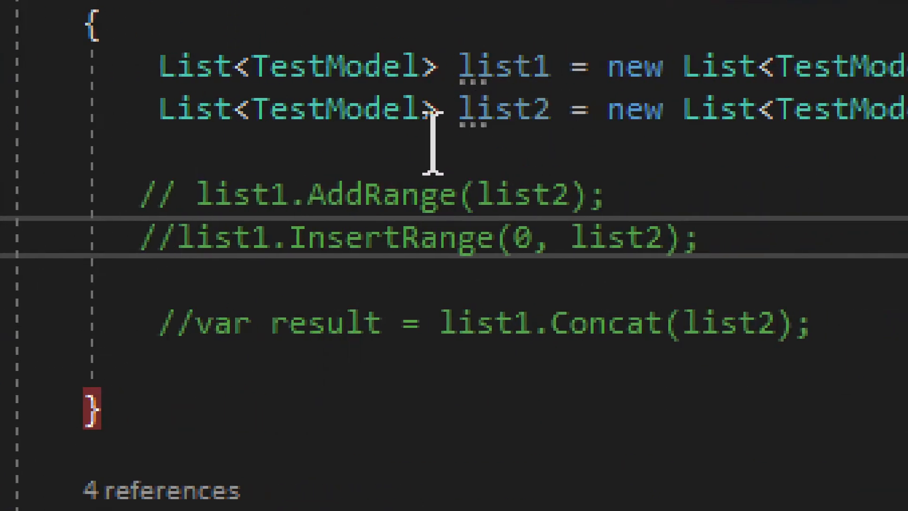
mouse_move(201, 331)
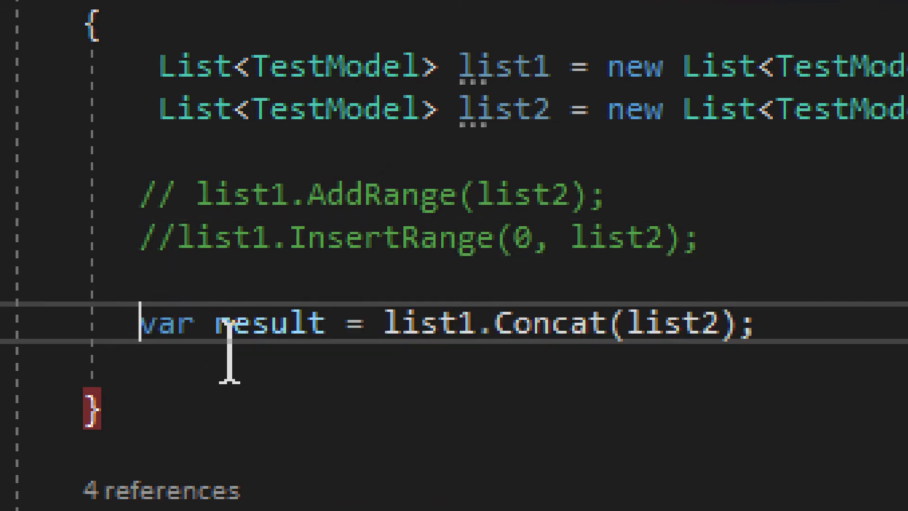
Step: Append .ToList() to the uncommented list1.Concat(list2) line so result is a new list
double_click(166, 322)
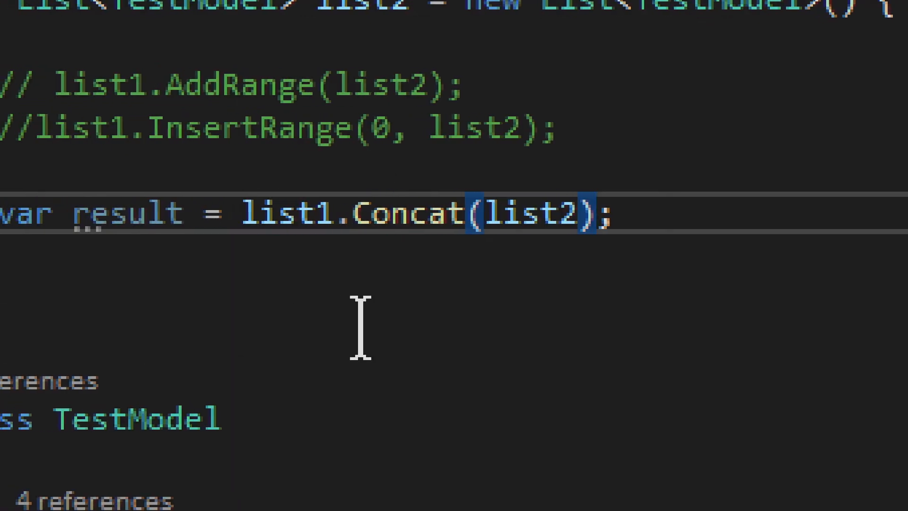
type(".to")
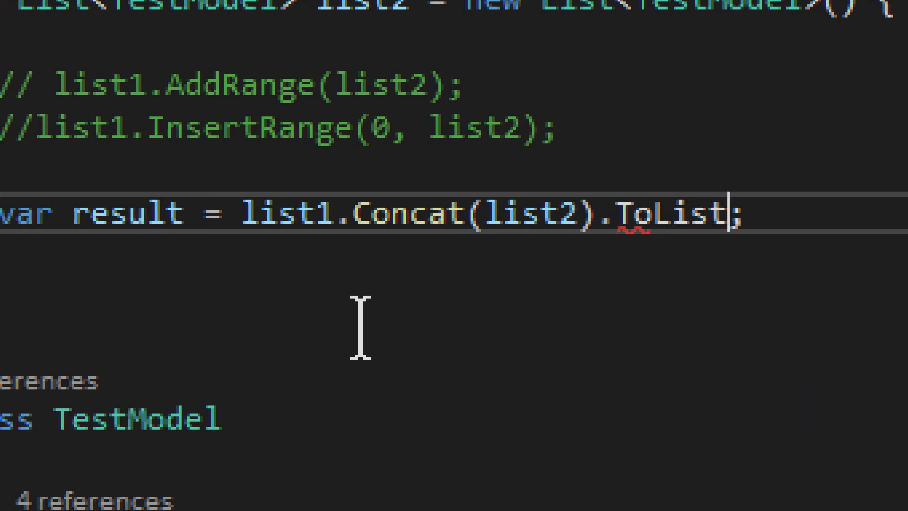
type("()")
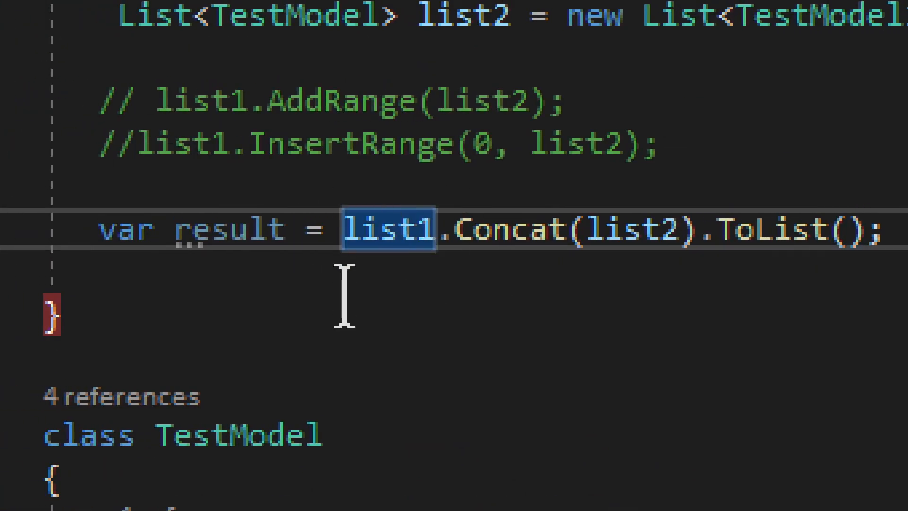
left_click(284, 235)
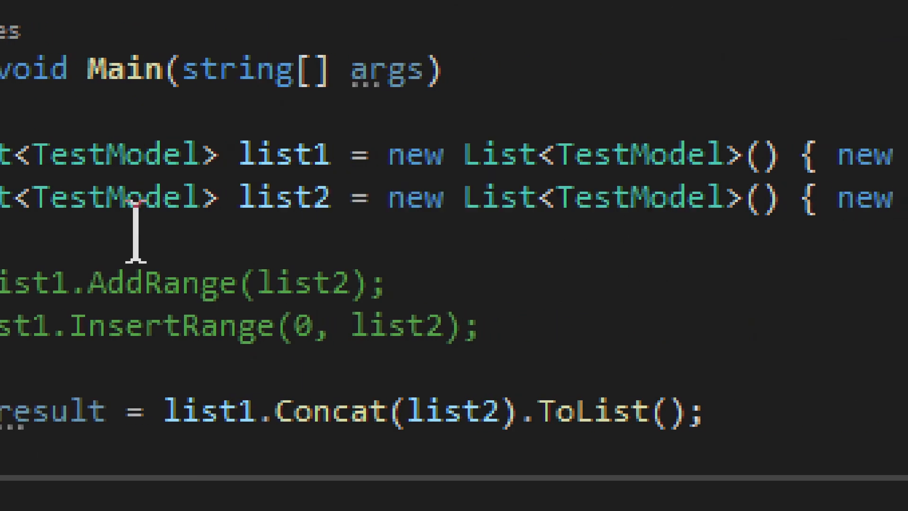
mouse_move(135, 196)
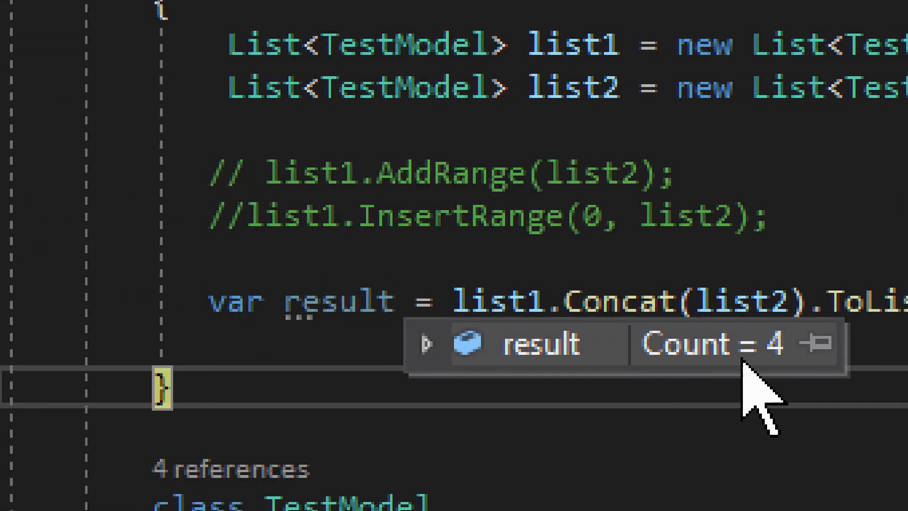
mouse_move(537, 279)
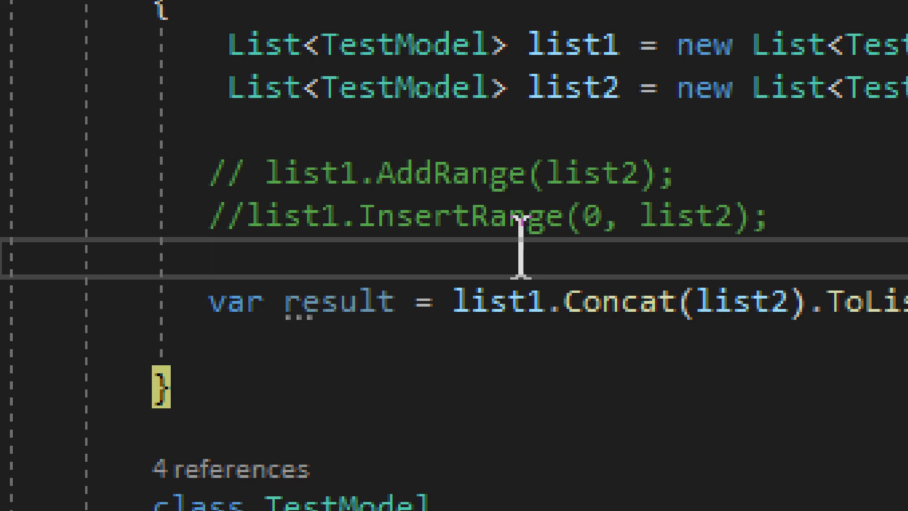
left_click(210, 261)
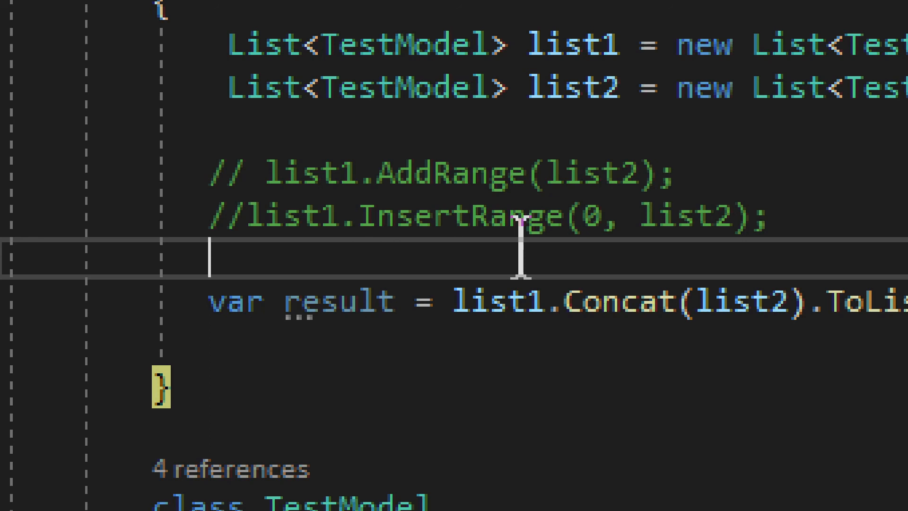